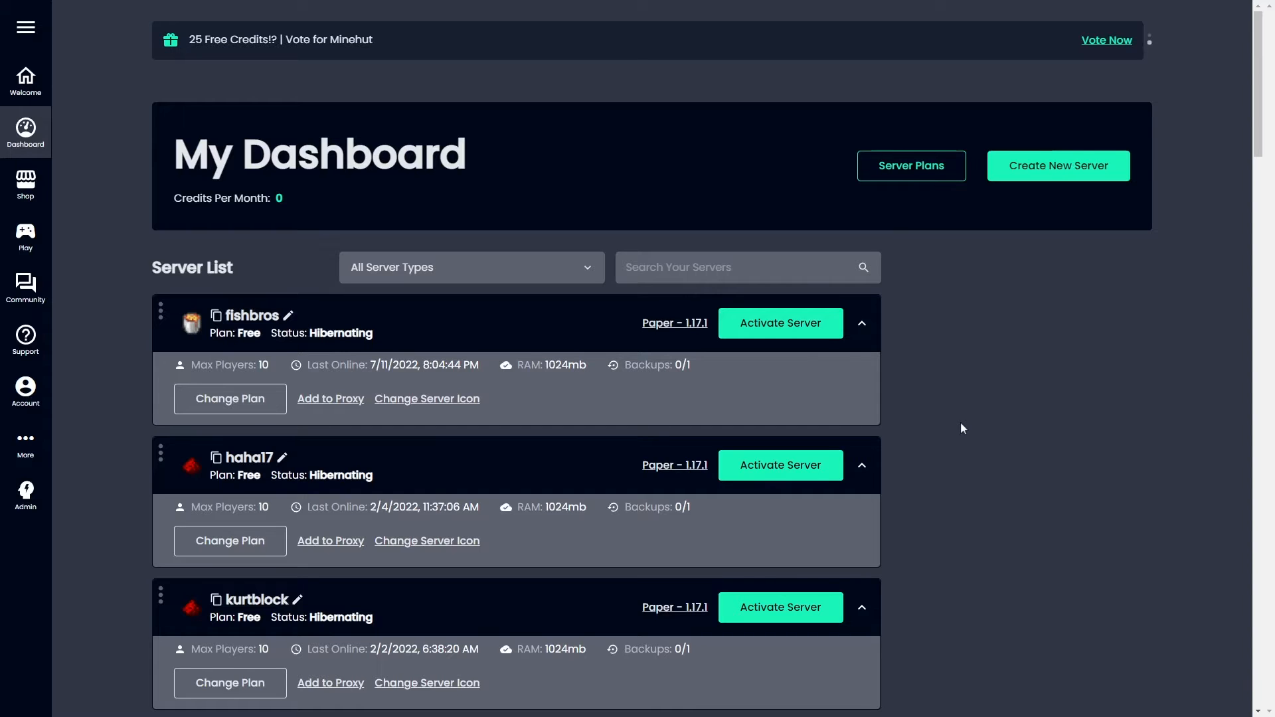
# Step: Start a new server and submit the name 17171717, which is rejected as taken
pyautogui.click(26, 27)
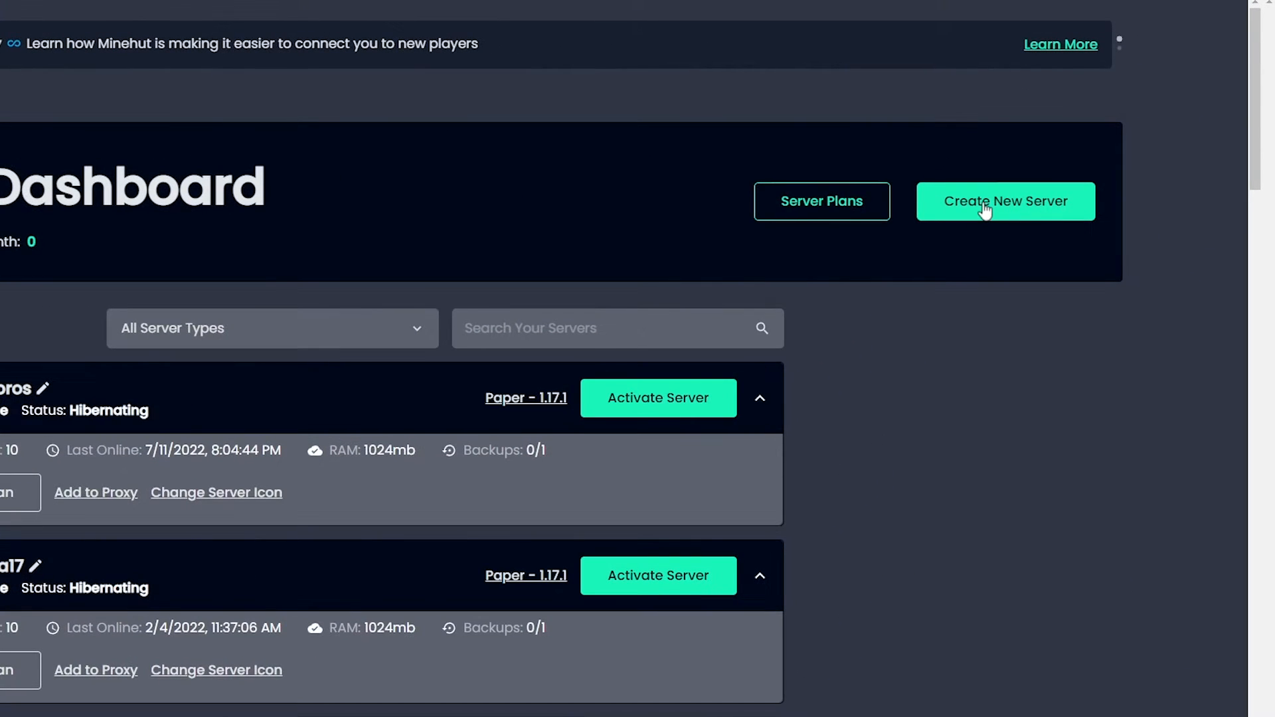
pyautogui.click(1005, 200)
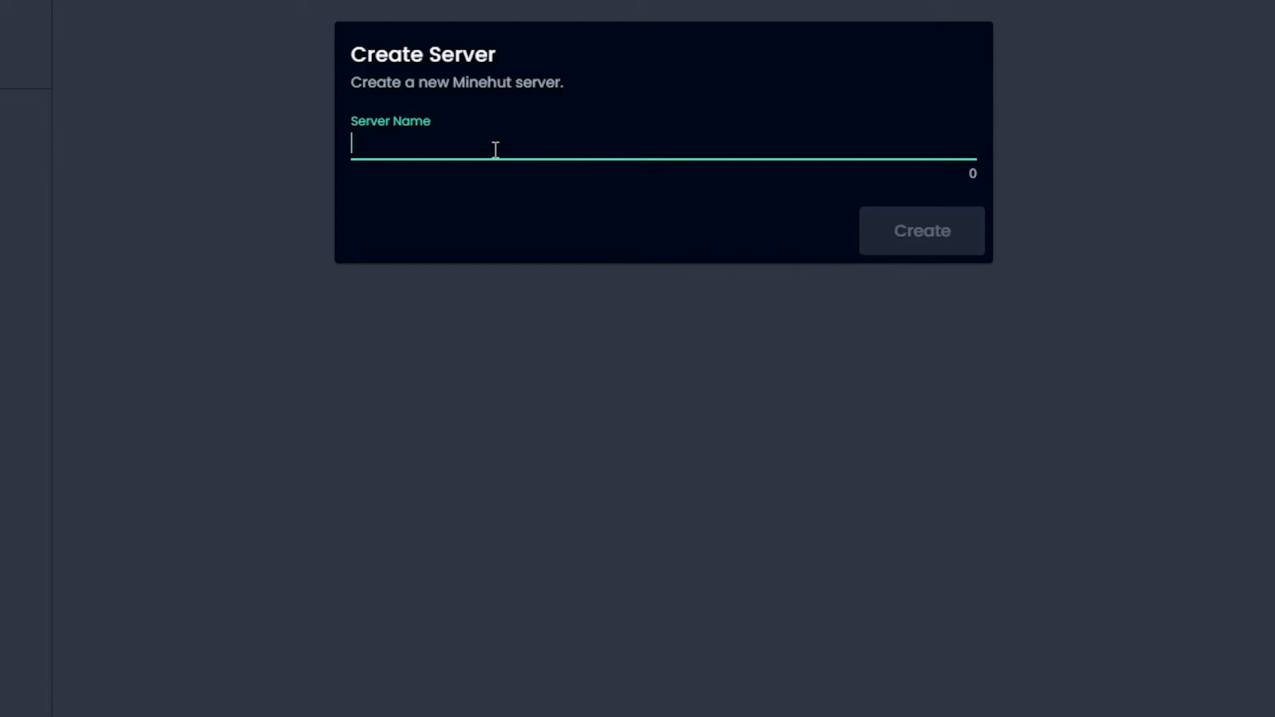
pyautogui.write('17171717')
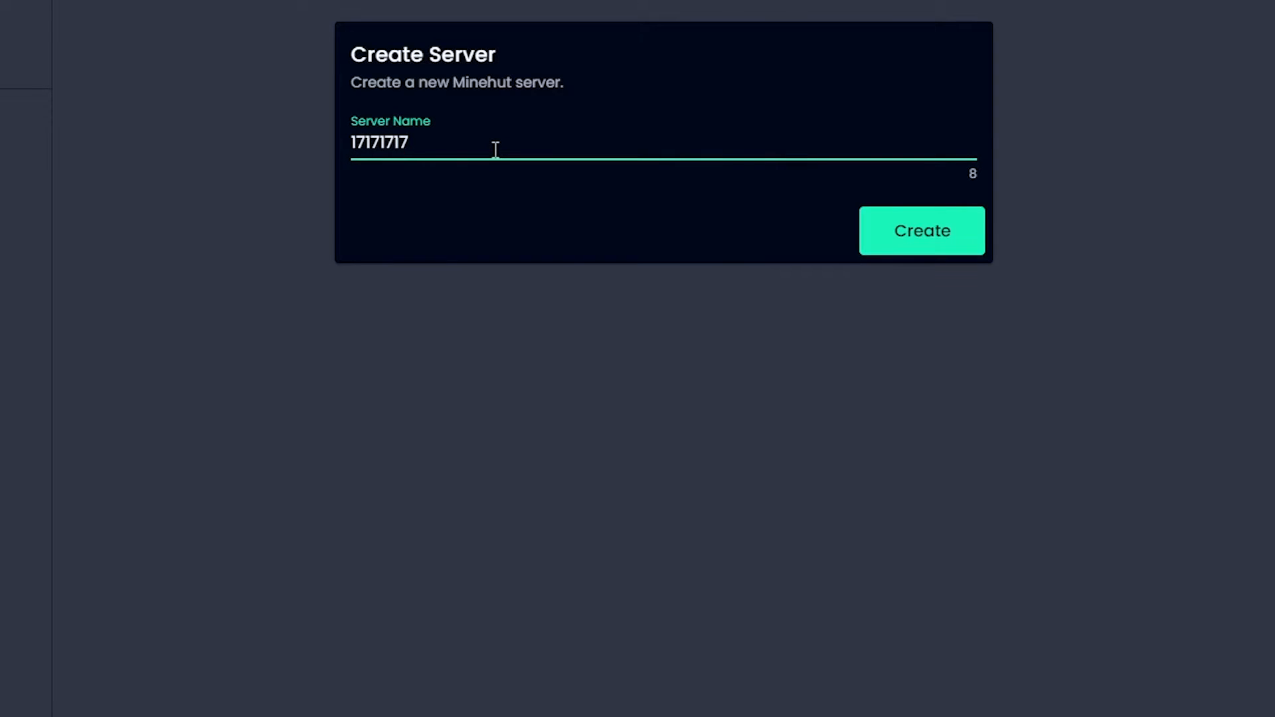
pyautogui.click(922, 230)
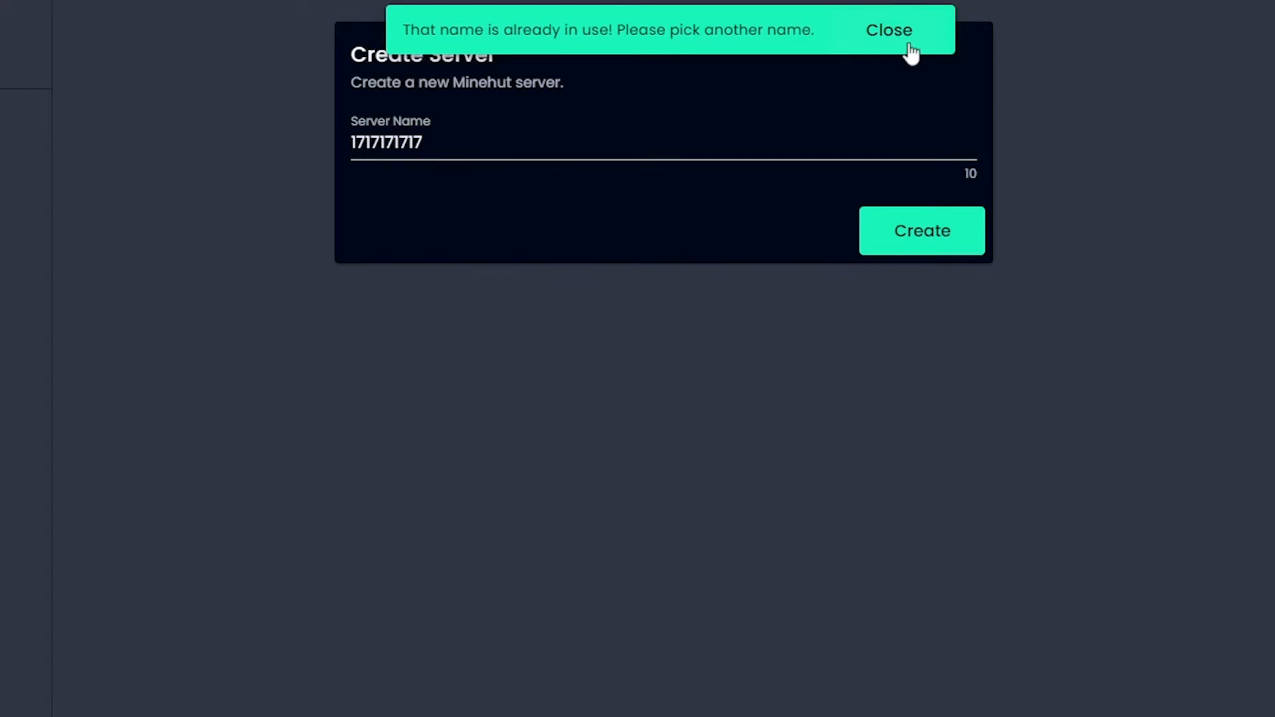
# Step: Extend the name with more 17s, create the server and scroll down the dashboard list
pyautogui.write('17')
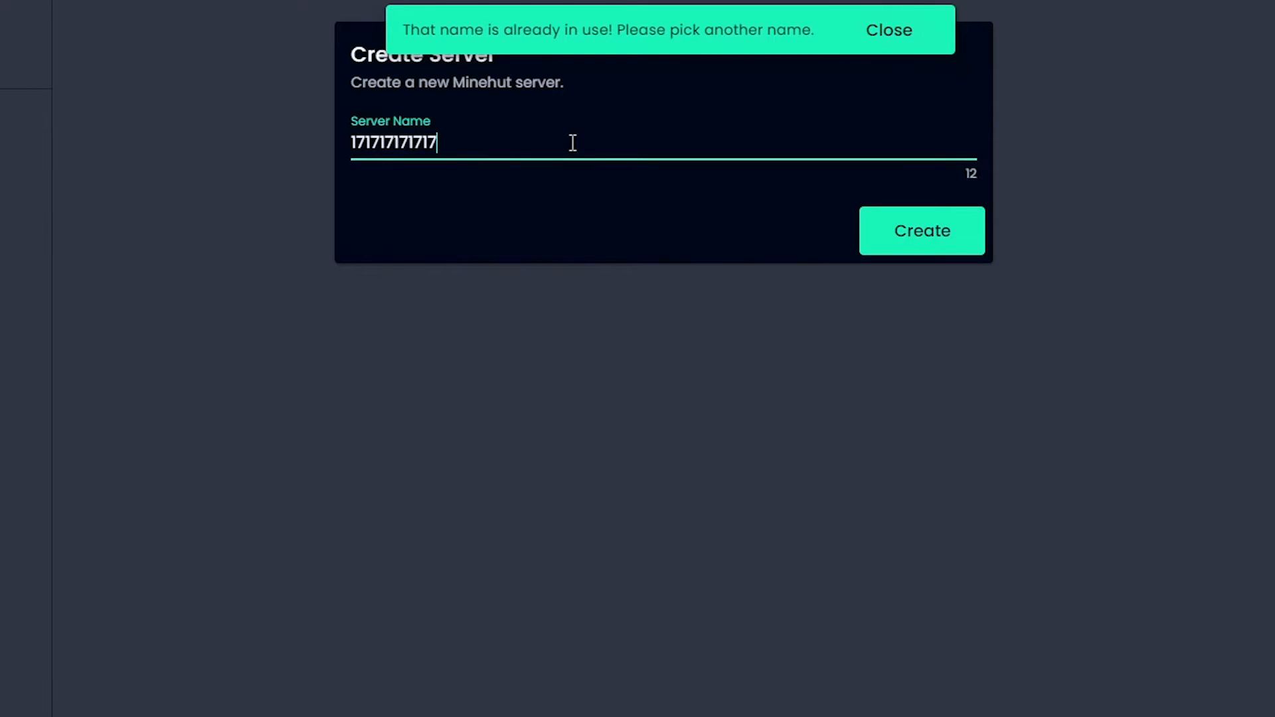
pyautogui.click(888, 29)
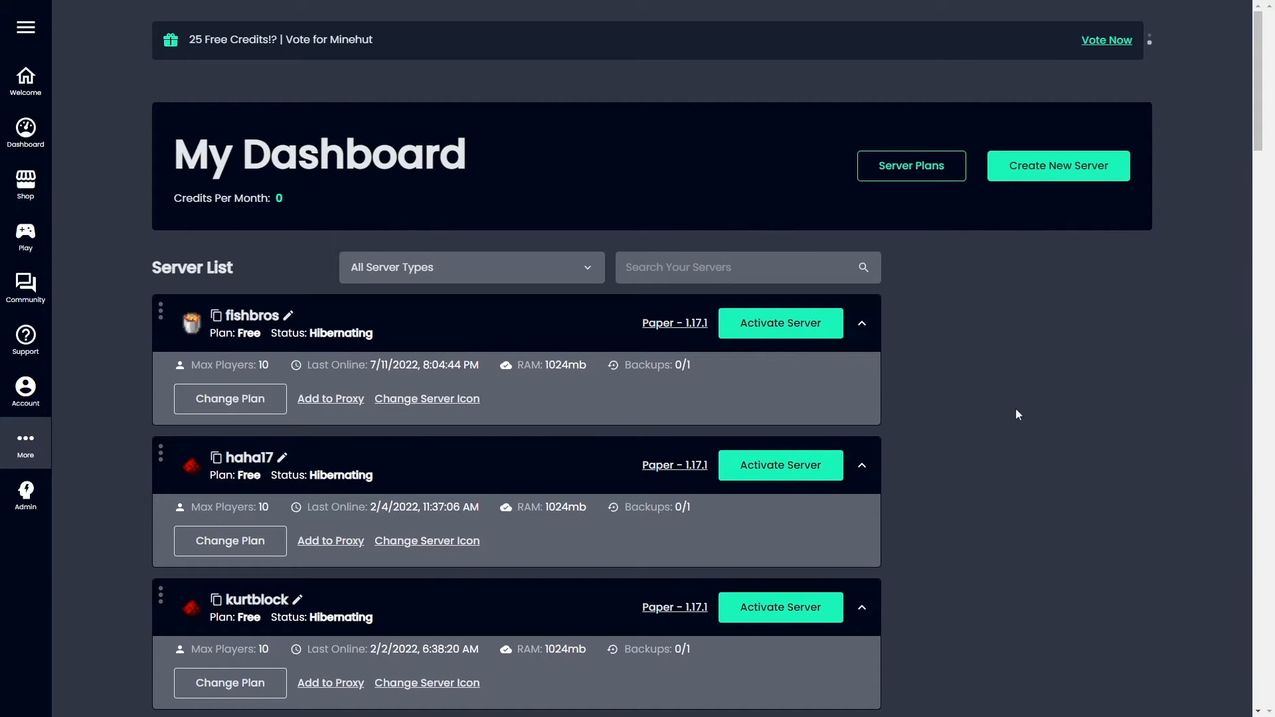
pyautogui.scroll(-3)
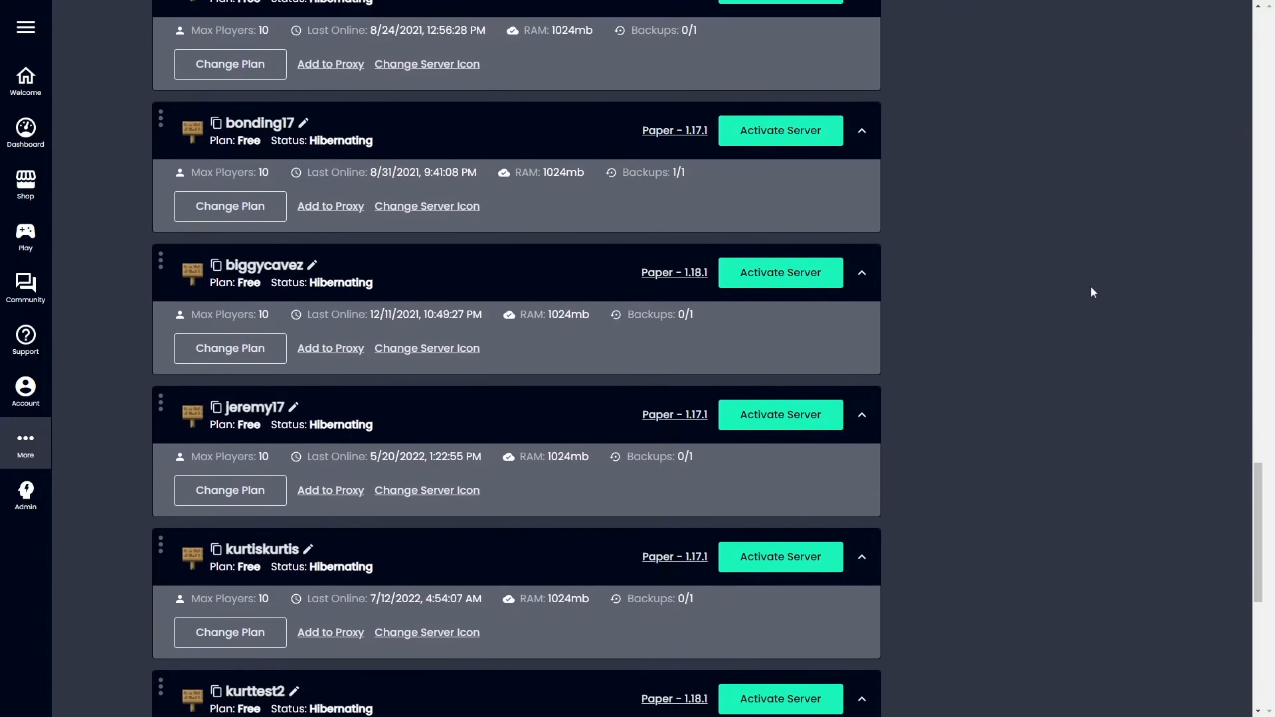